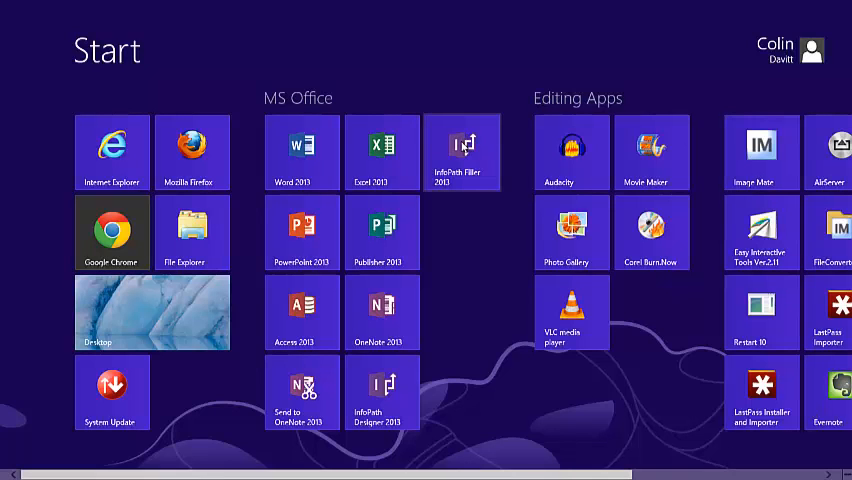
mouse_move(452, 244)
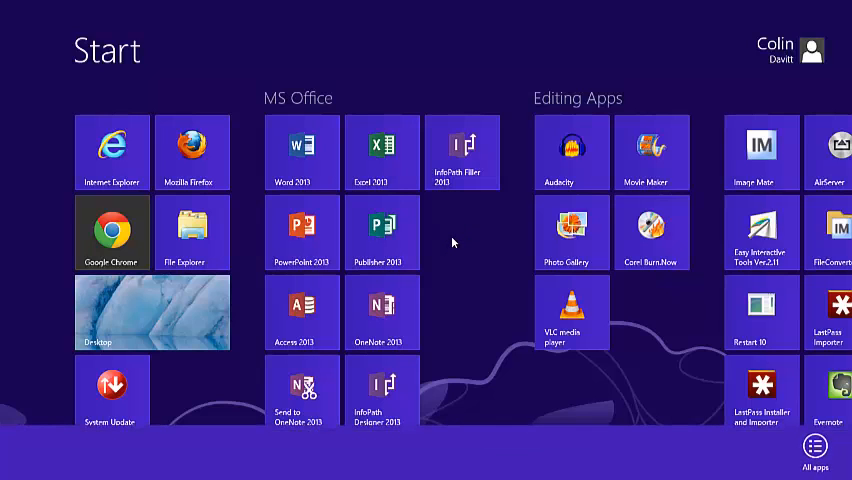
mouse_move(548, 292)
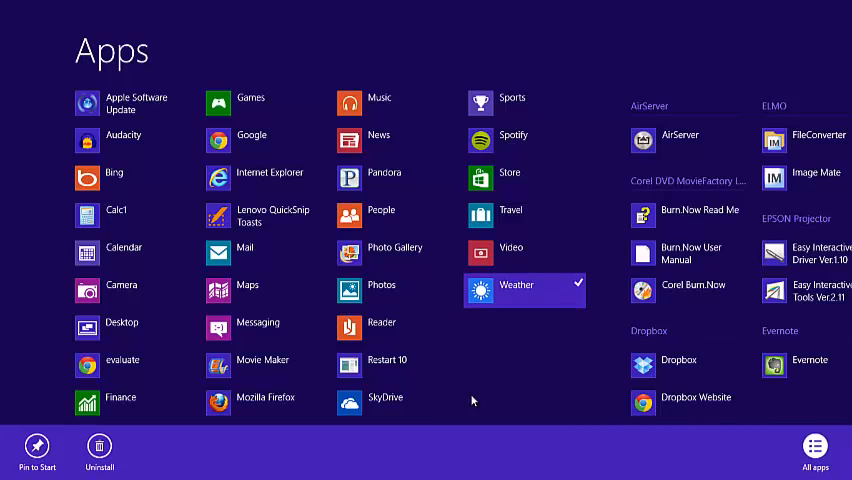
mouse_move(500, 332)
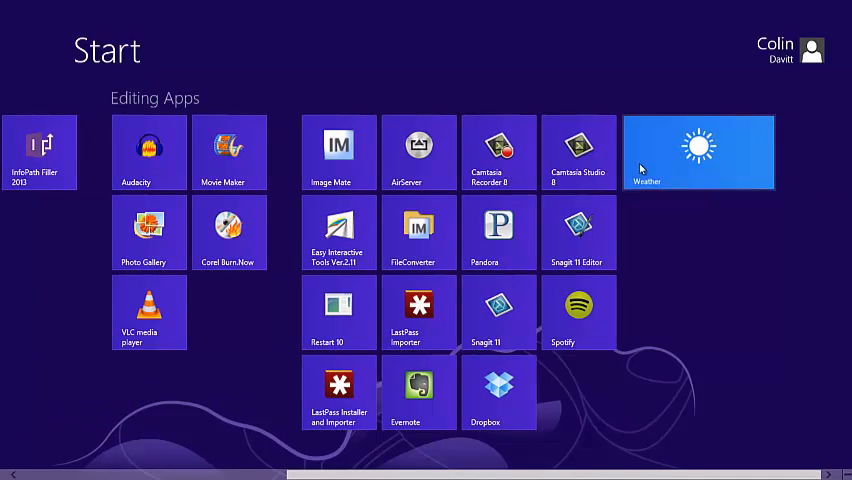
Launch Weather from its tile in the first Start screen group under Internet Explorer
scroll(left, 3)
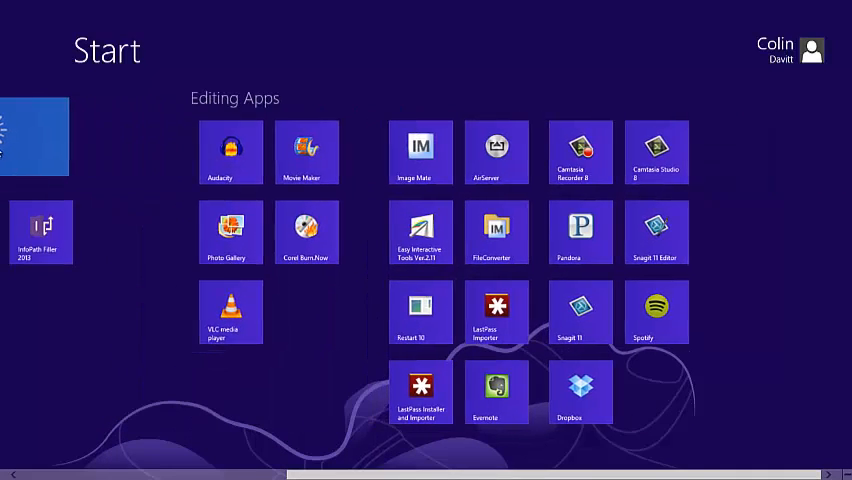
scroll(left, 3)
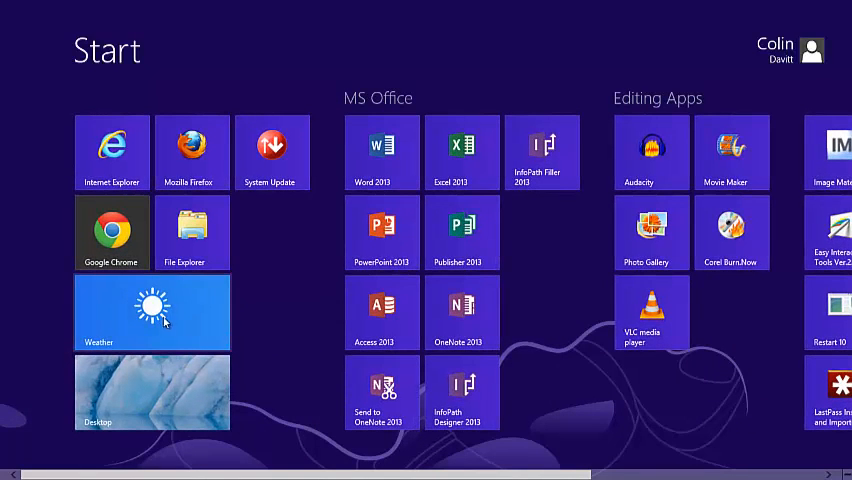
click(152, 312)
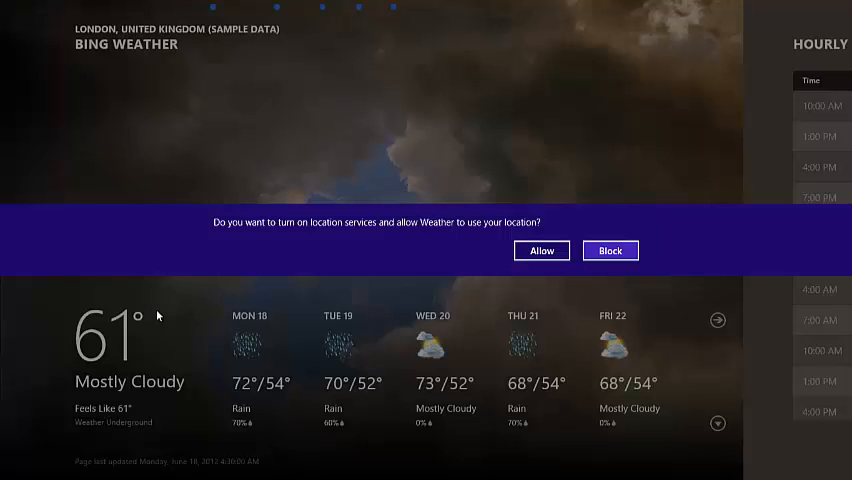